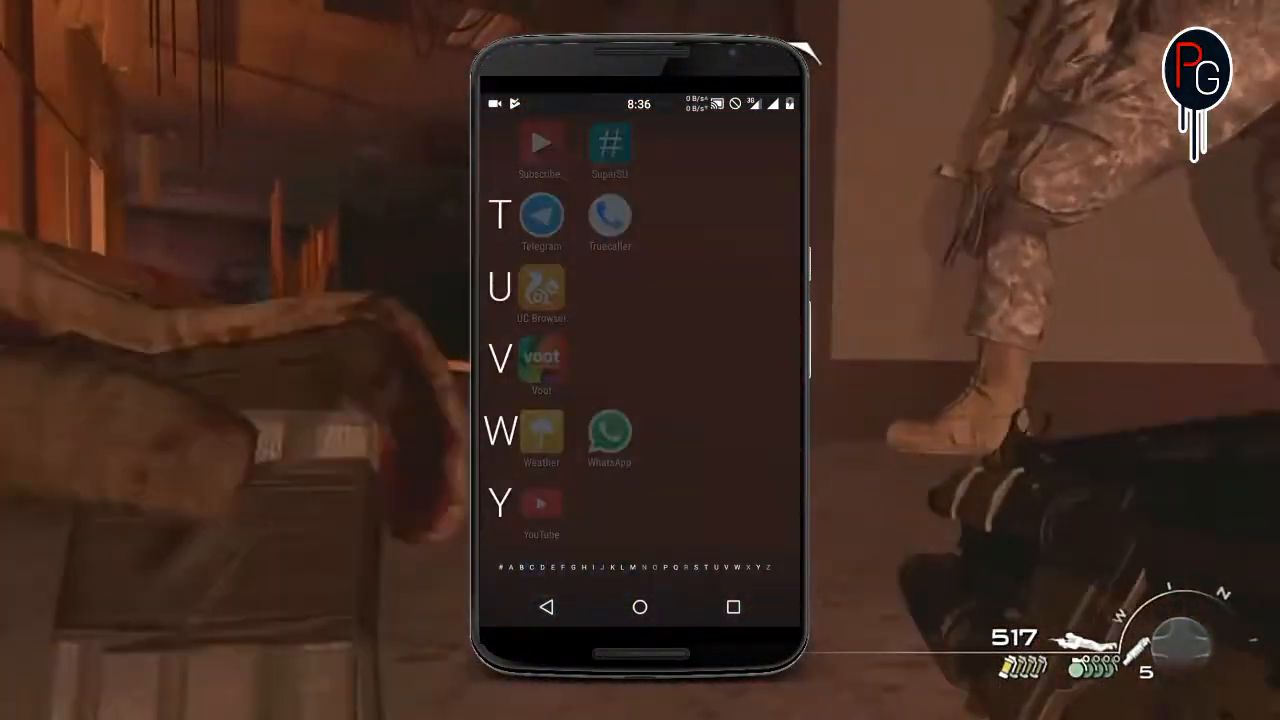
Step: Return to the Android home screen, then reopen the app drawer
left_click(540, 504)
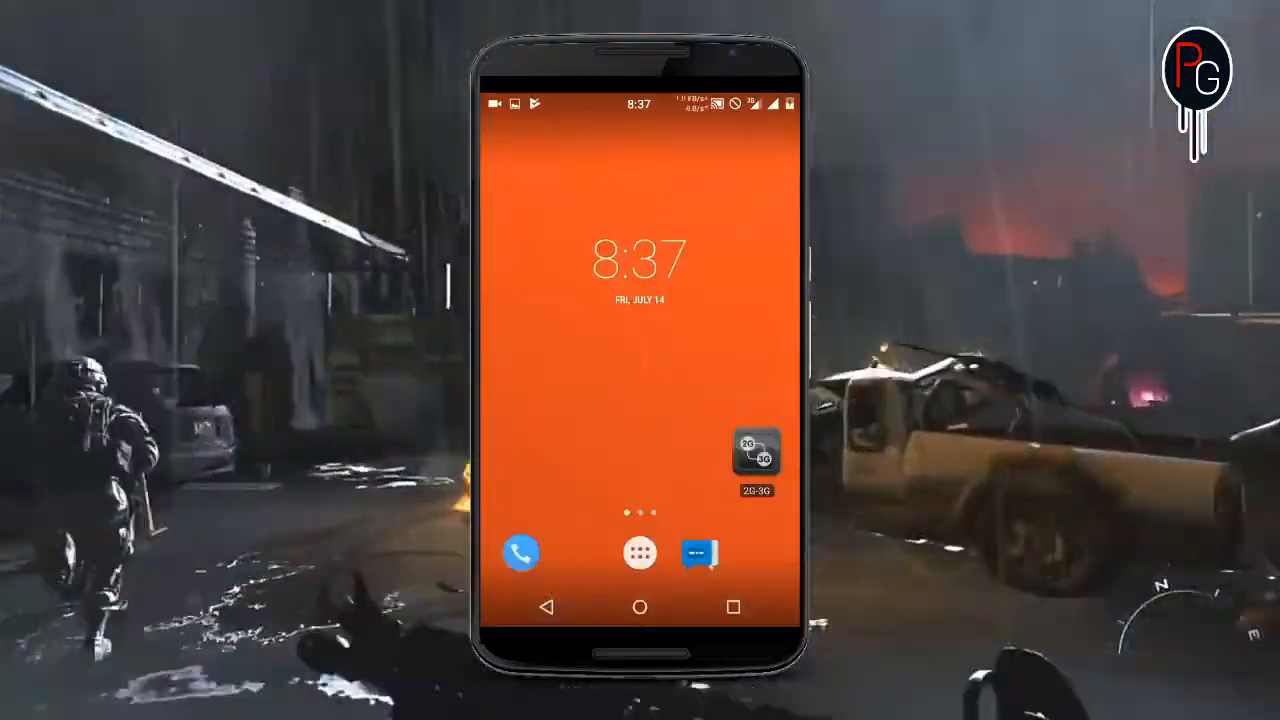
left_click(640, 552)
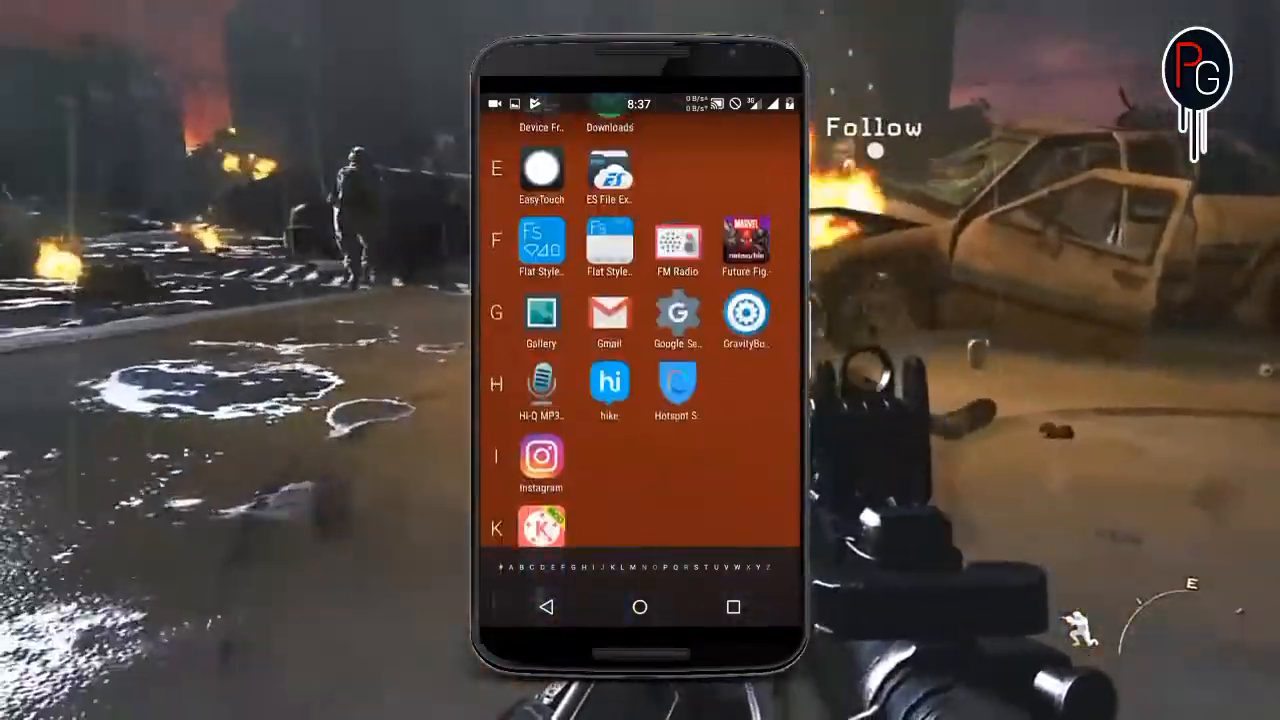
Step: Launch Instagram from the app drawer and scroll through its feed
left_click(540, 458)
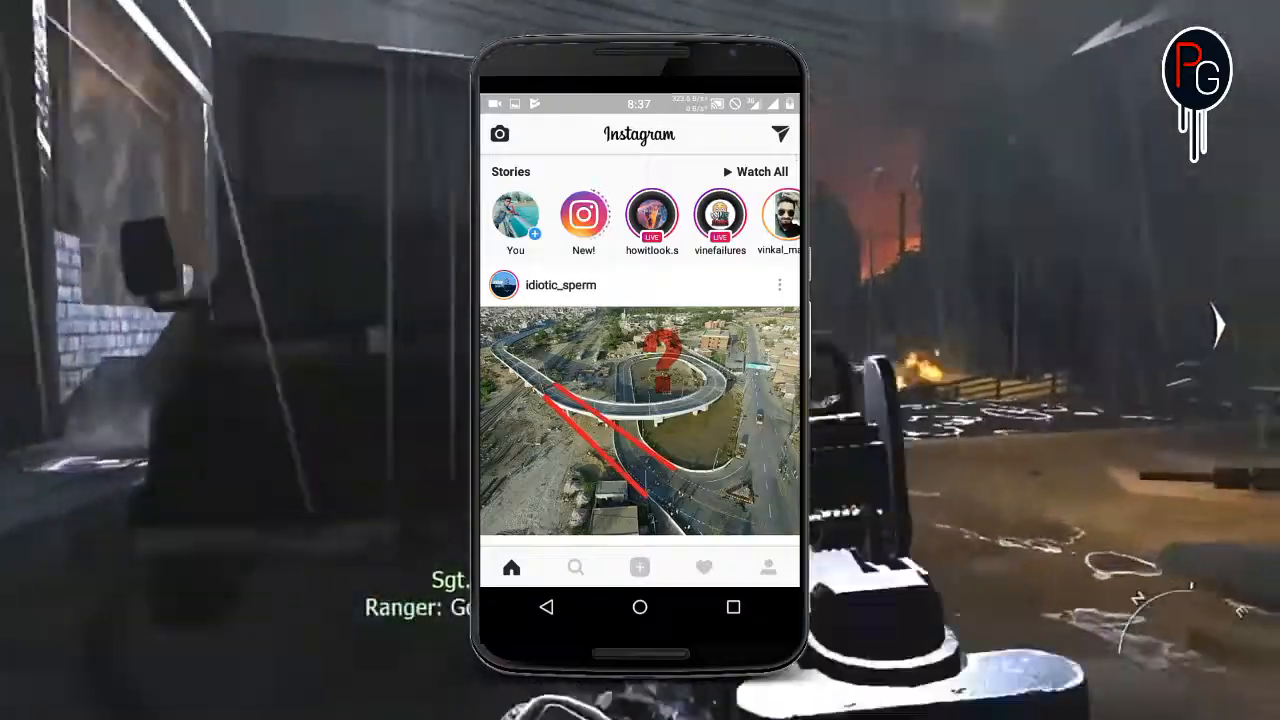
scroll("up", 3)
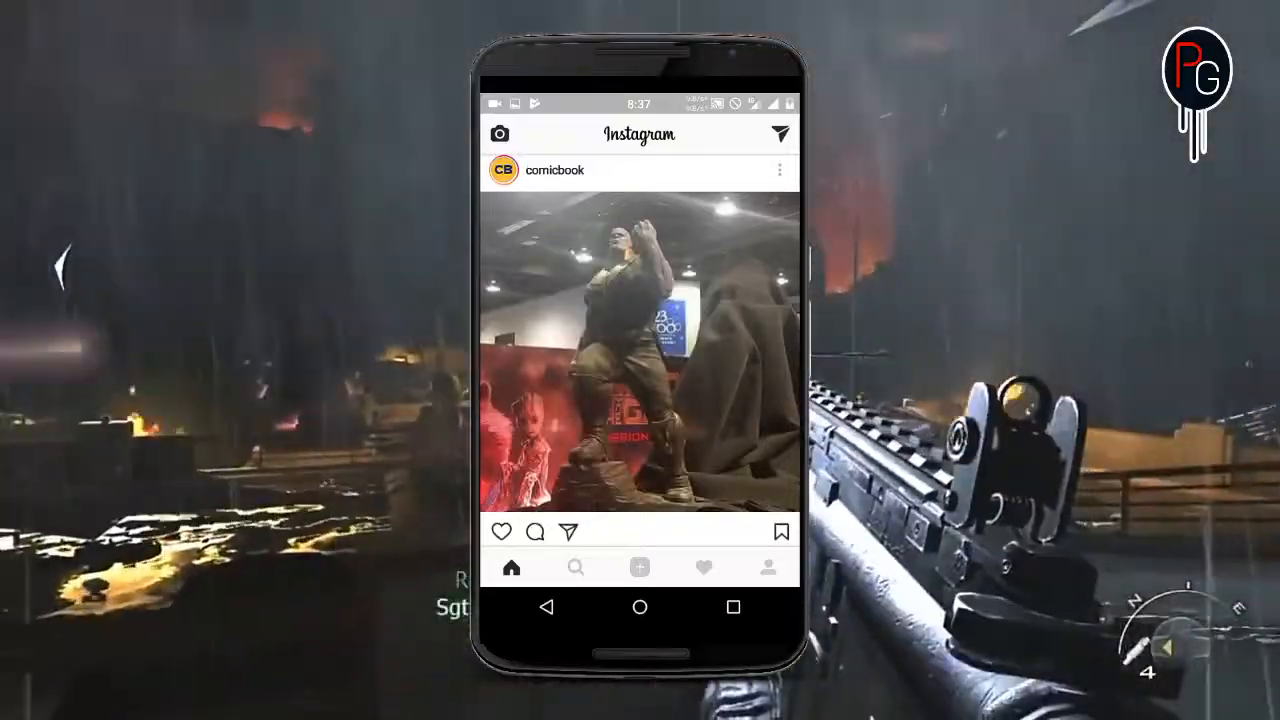
scroll("down", 3)
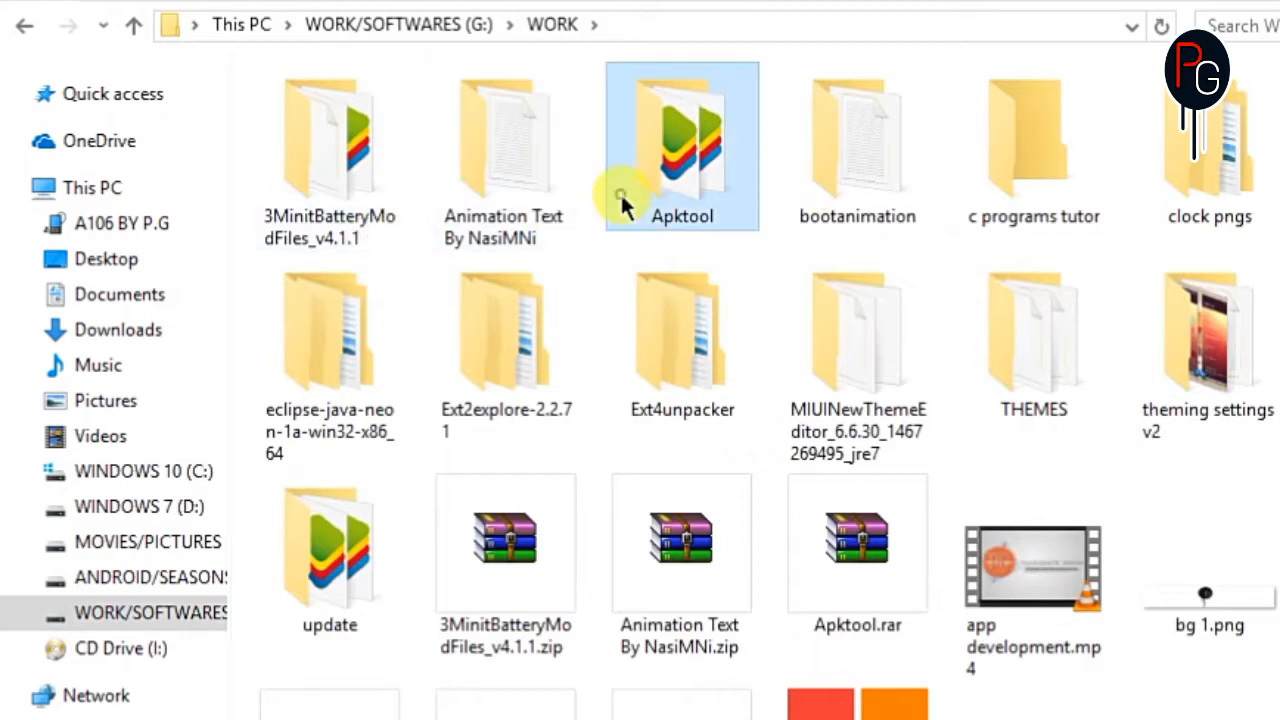
Step: Navigate WORK > Apktool > SystemUI > res and open navigation_bar.xml
double_click(682, 144)
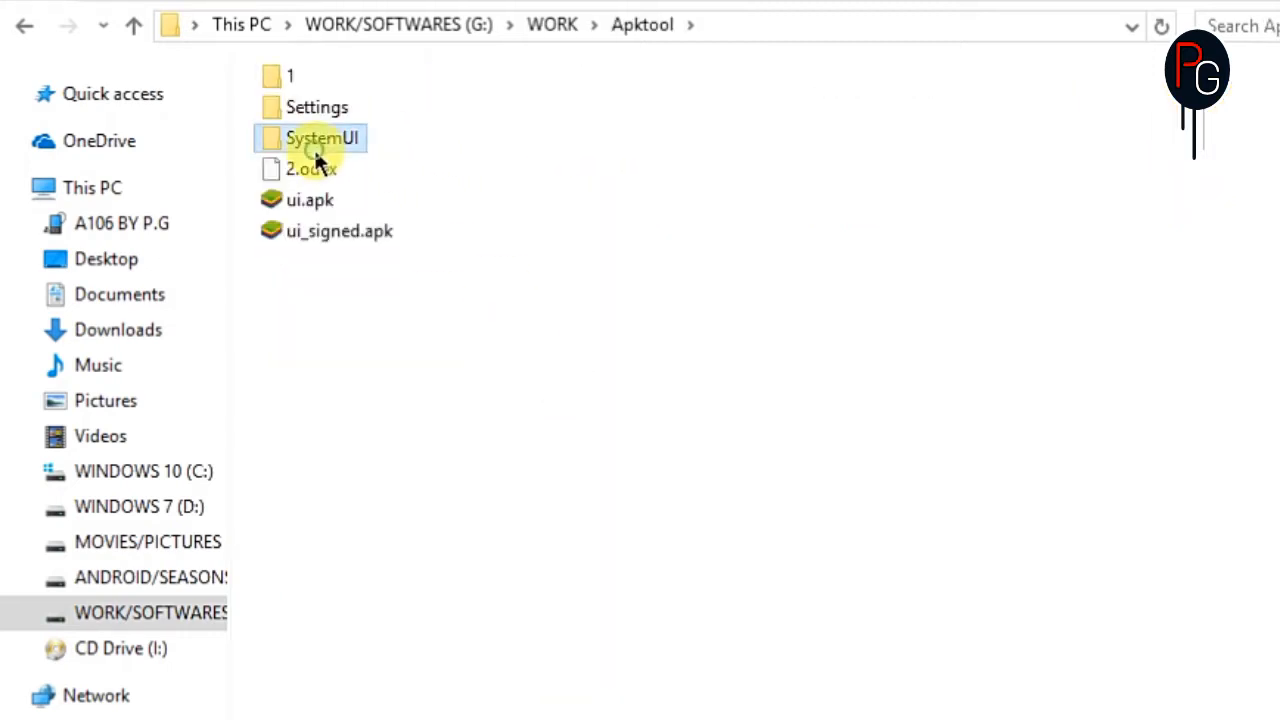
double_click(322, 138)
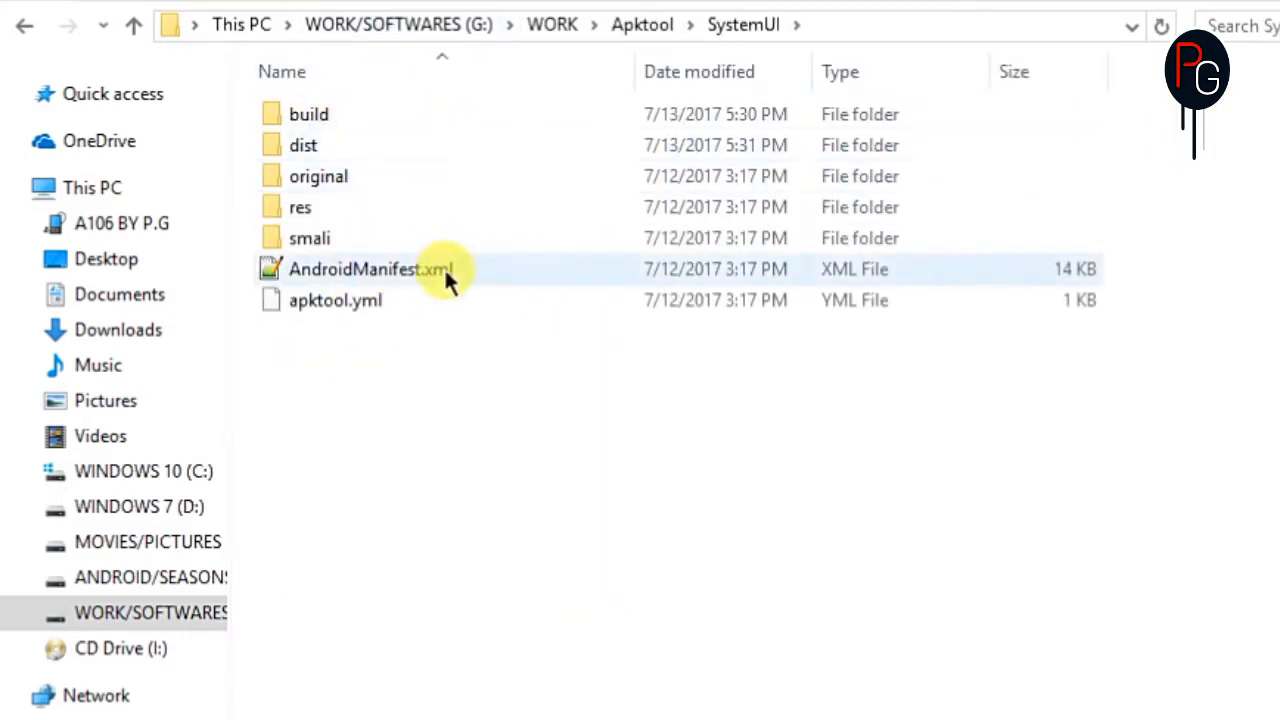
mouse_move(610, 624)
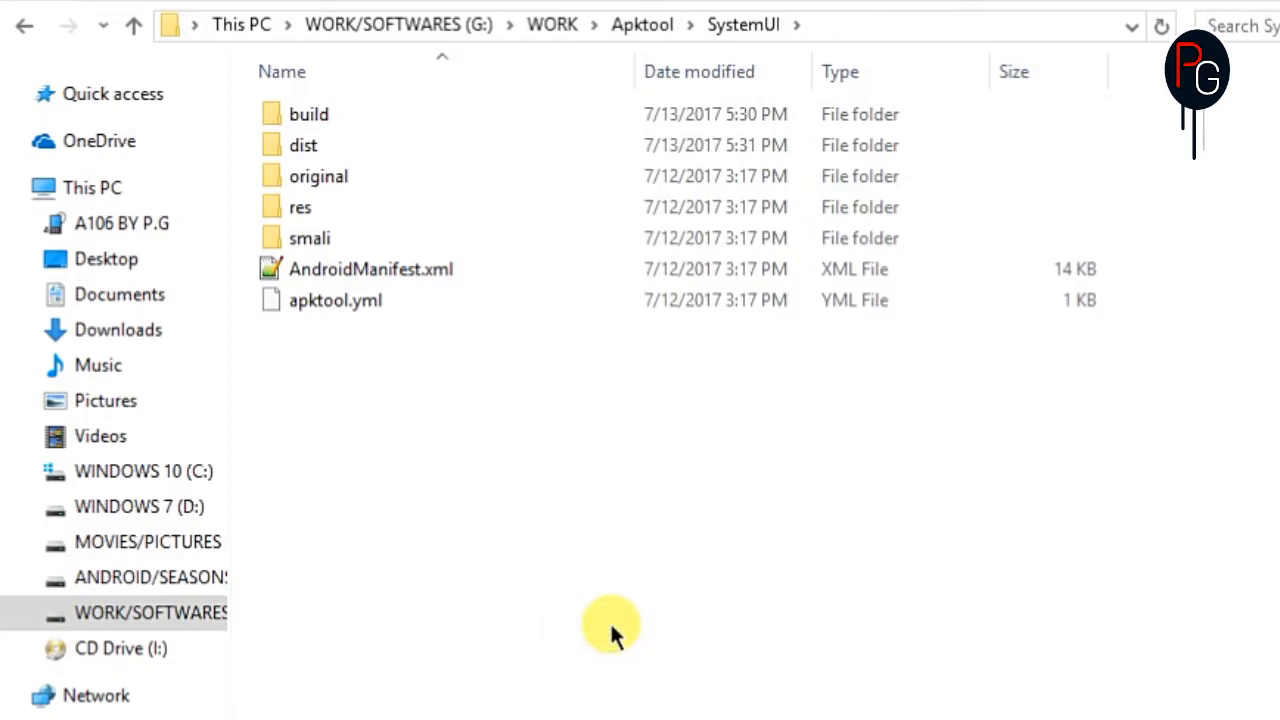
double_click(300, 206)
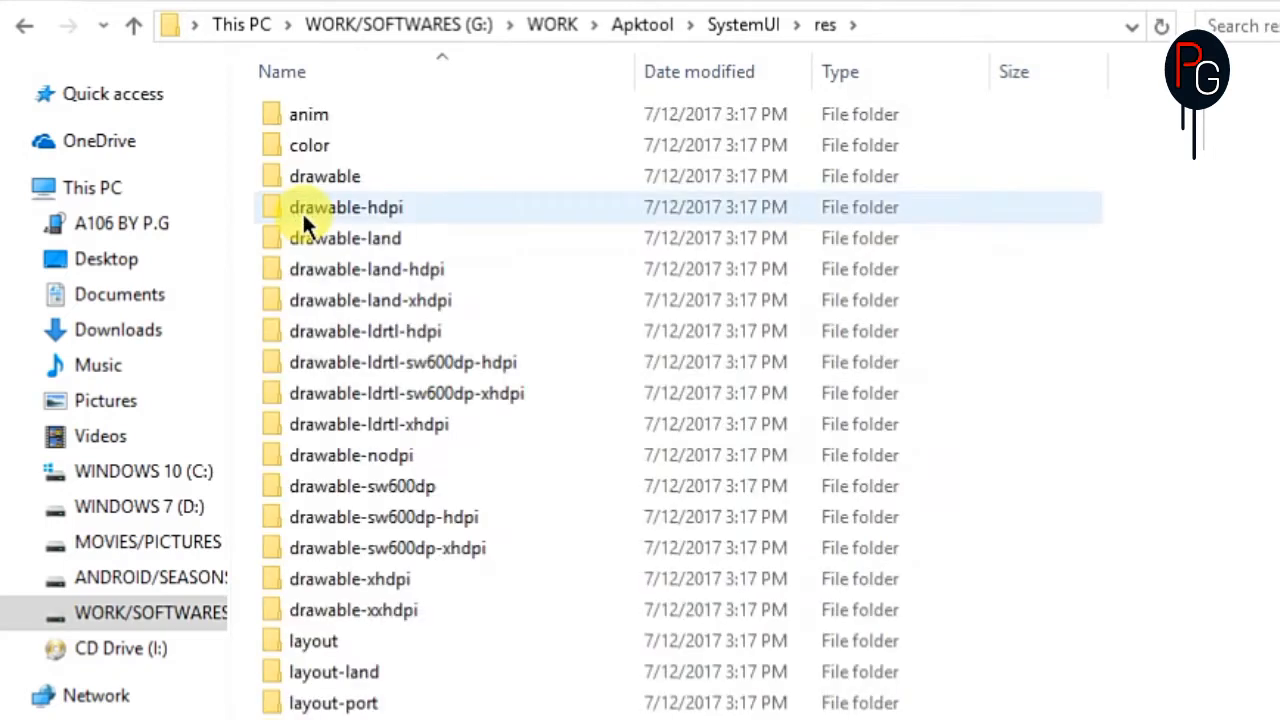
double_click(312, 640)
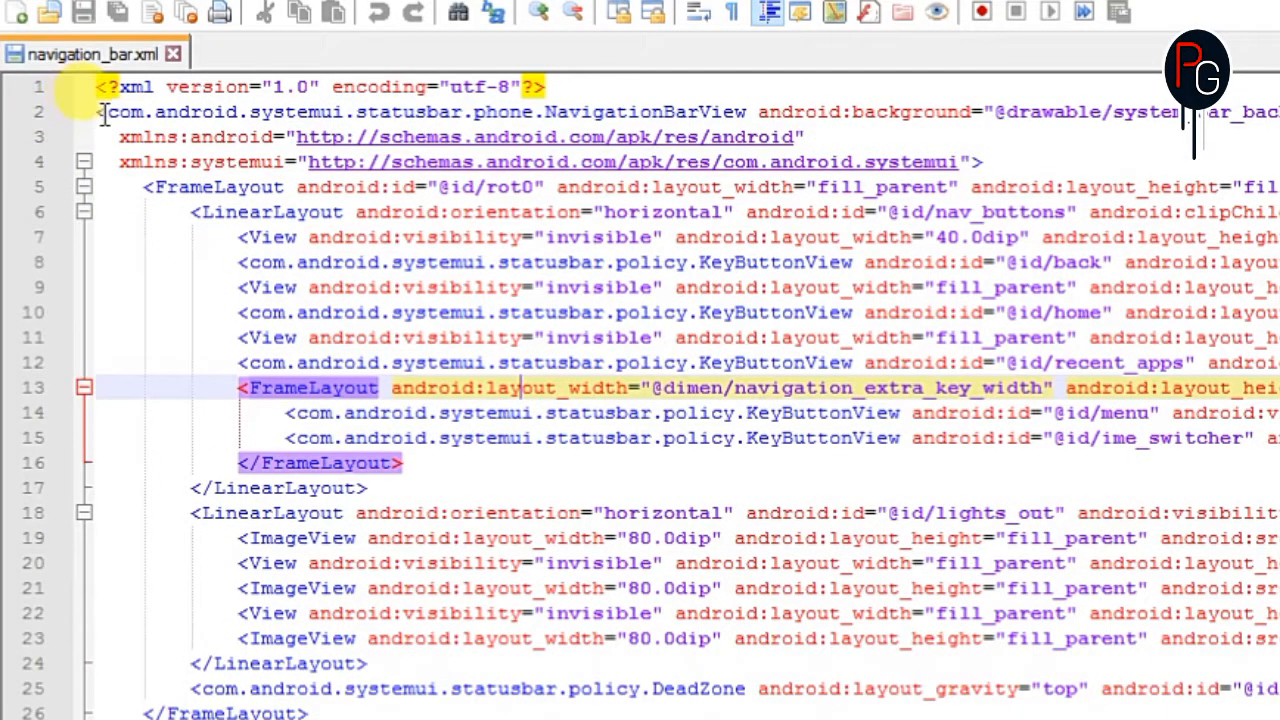
scroll("down", 3)
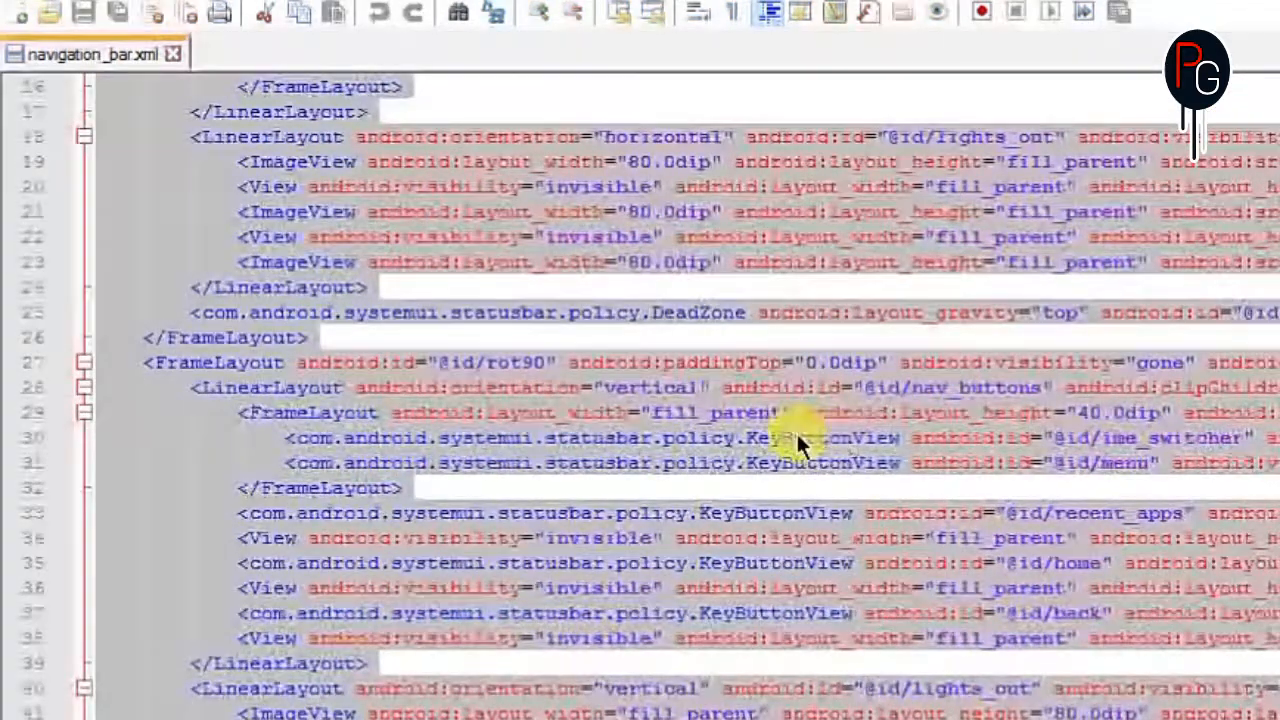
scroll("up", 3)
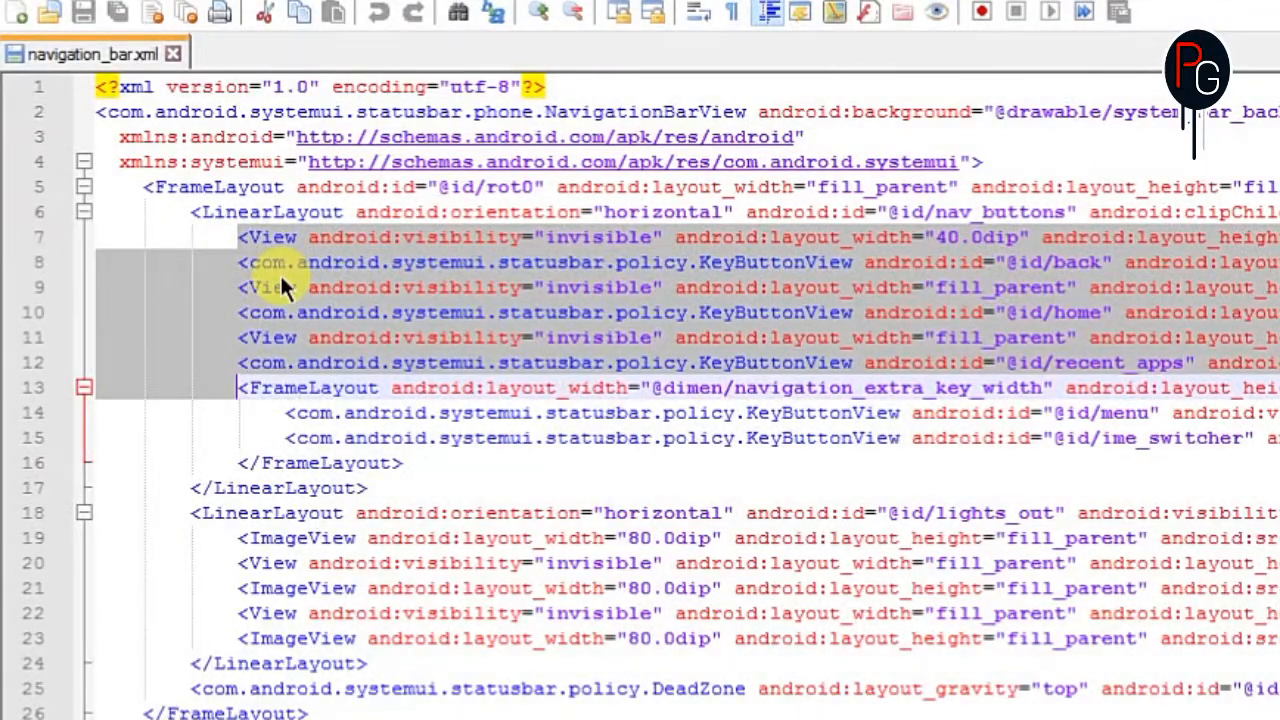
scroll("right", 3)
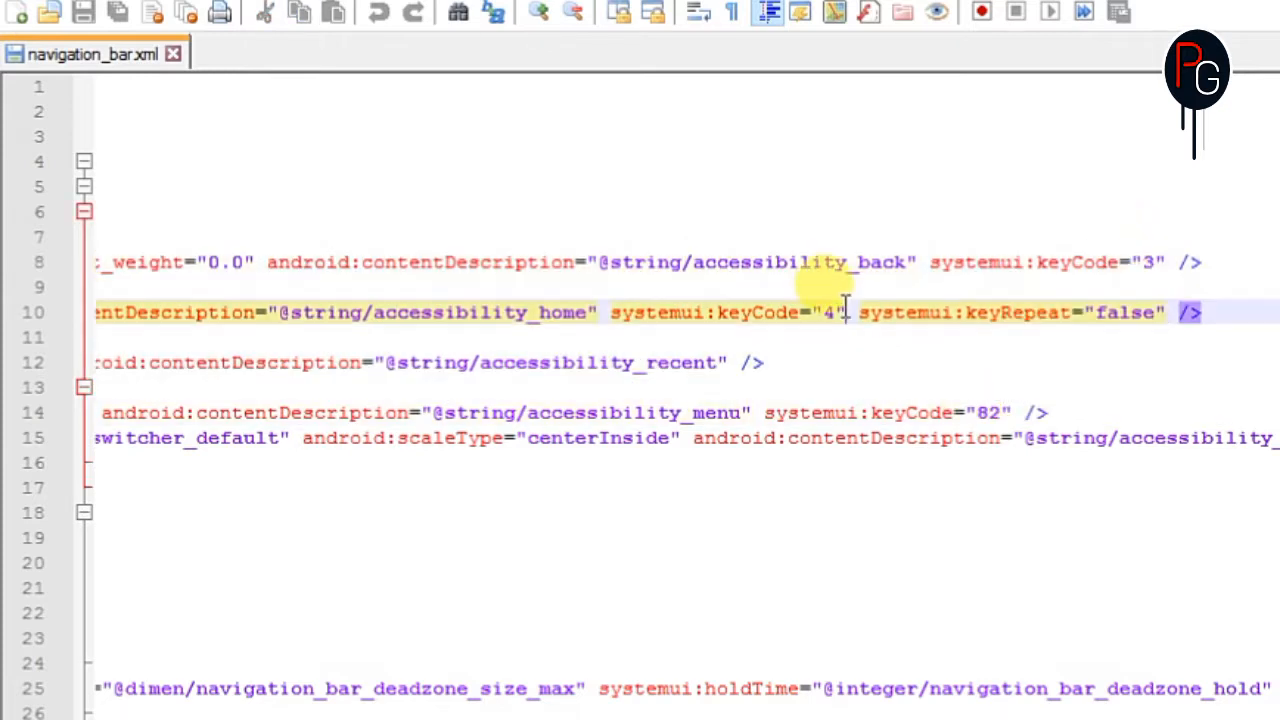
Step: Set the back button's systemui:keyCode to 25 in navigation_bar.xml
left_click(1010, 412)
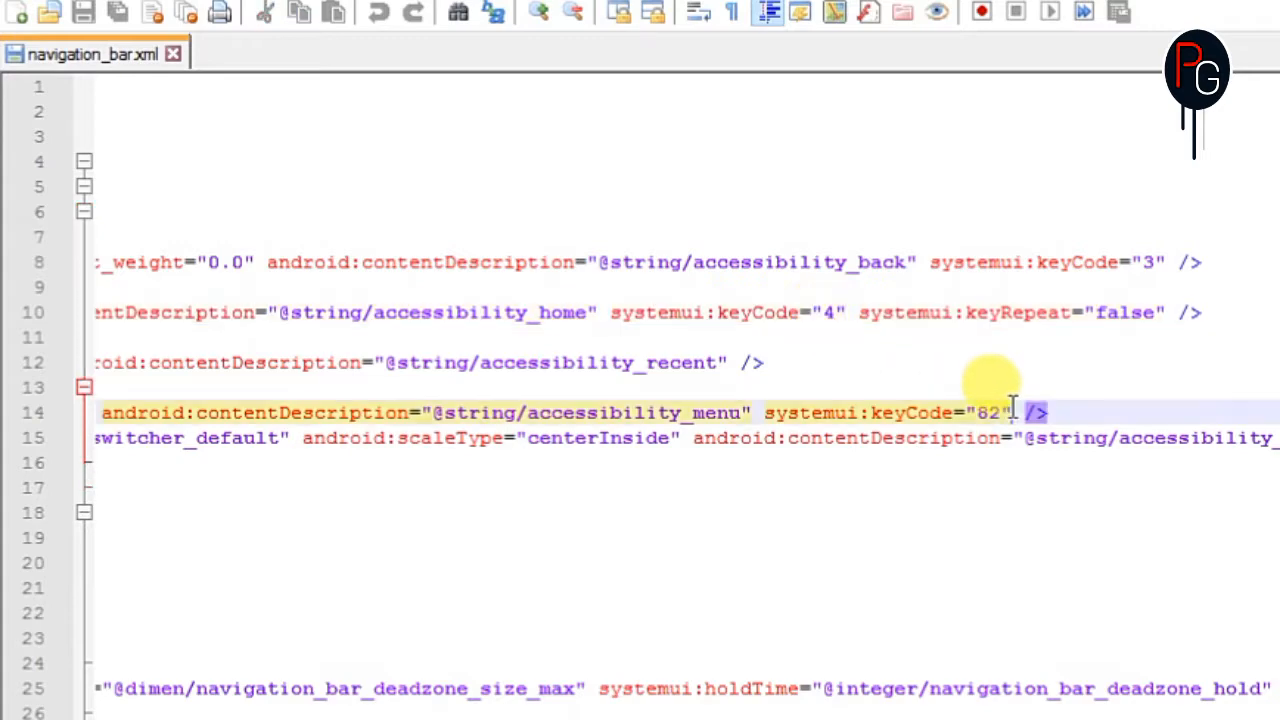
scroll("down", 3)
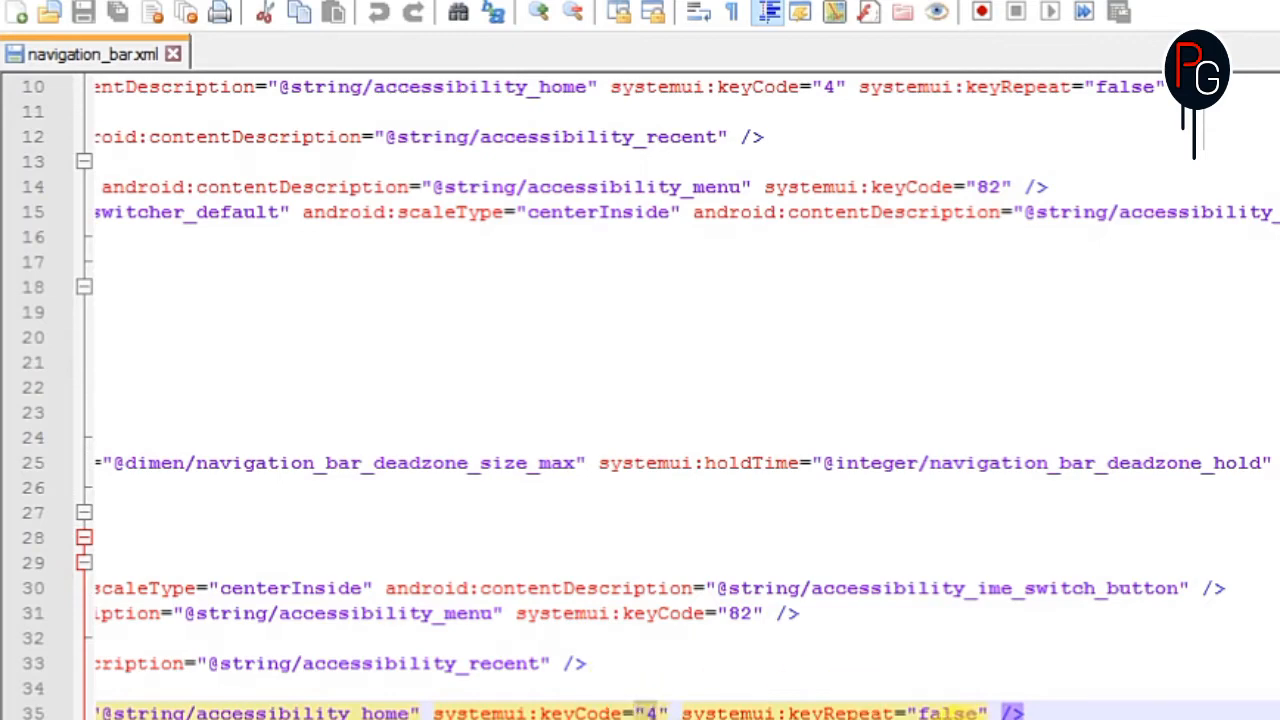
scroll("up", 3)
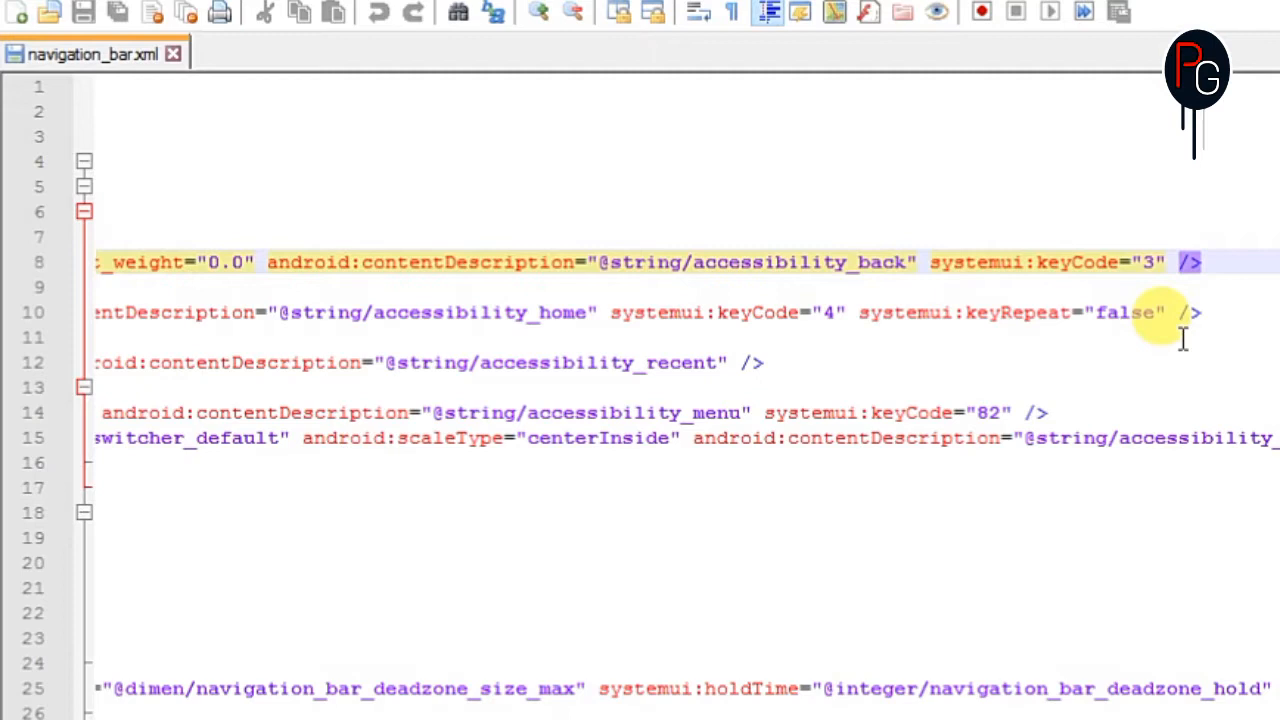
type("25")
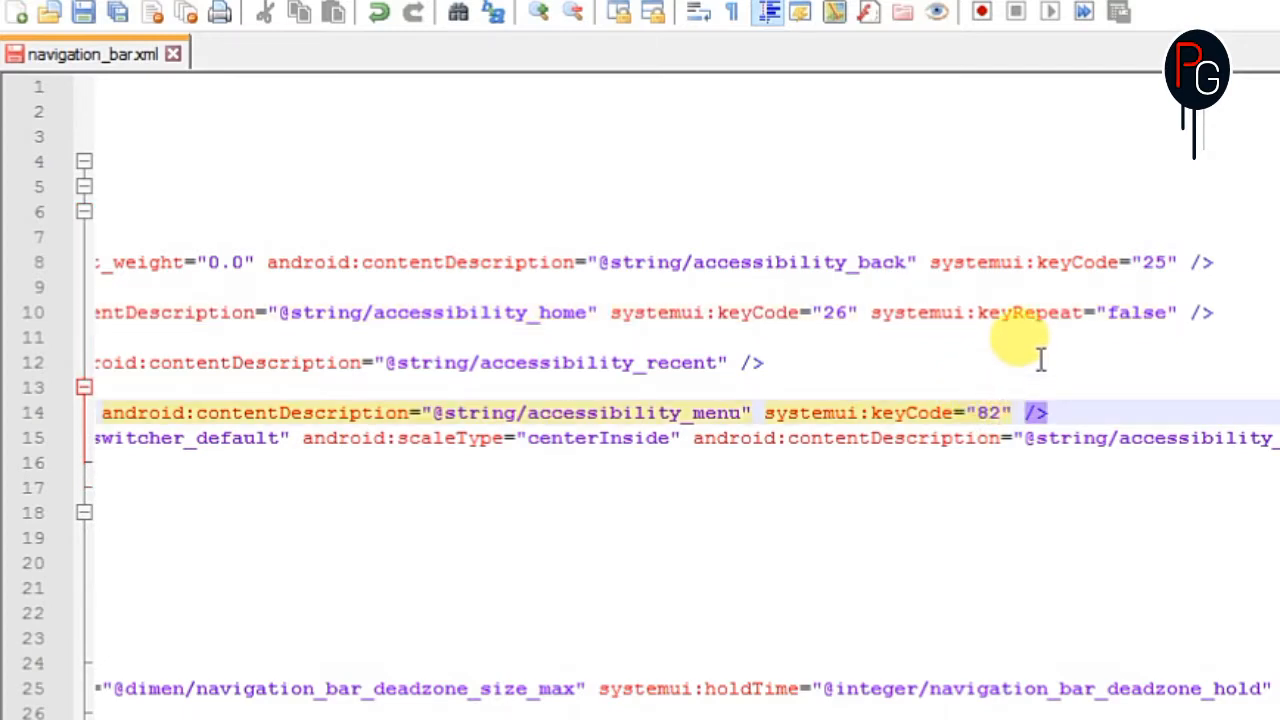
Step: Set the home button's keyCode to 26 and the second layout's back to 25
scroll("down", 3)
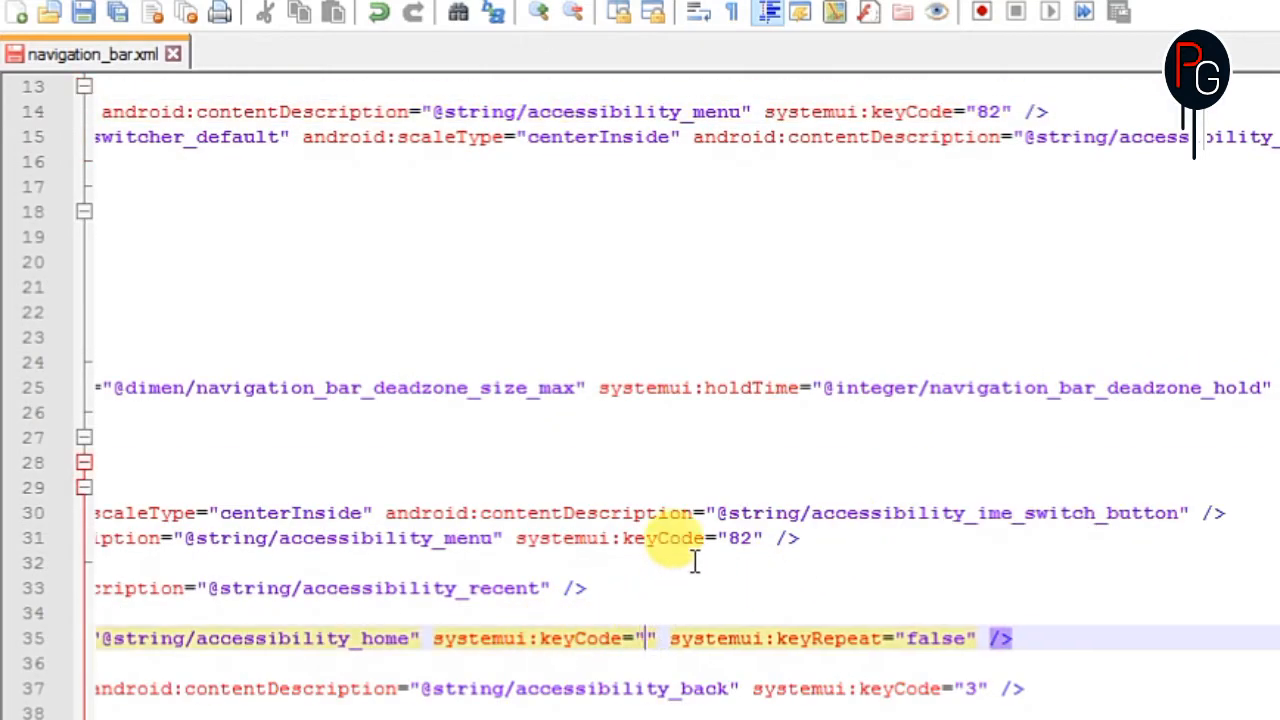
type("26")
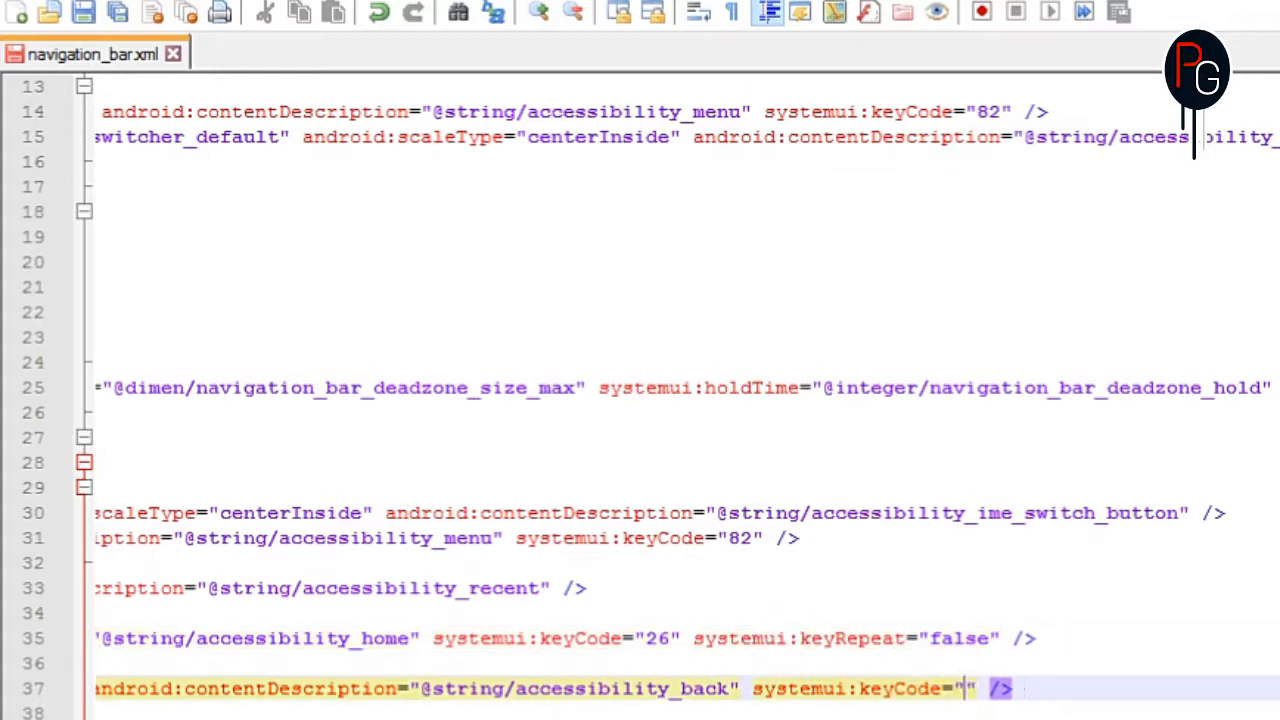
type("25")
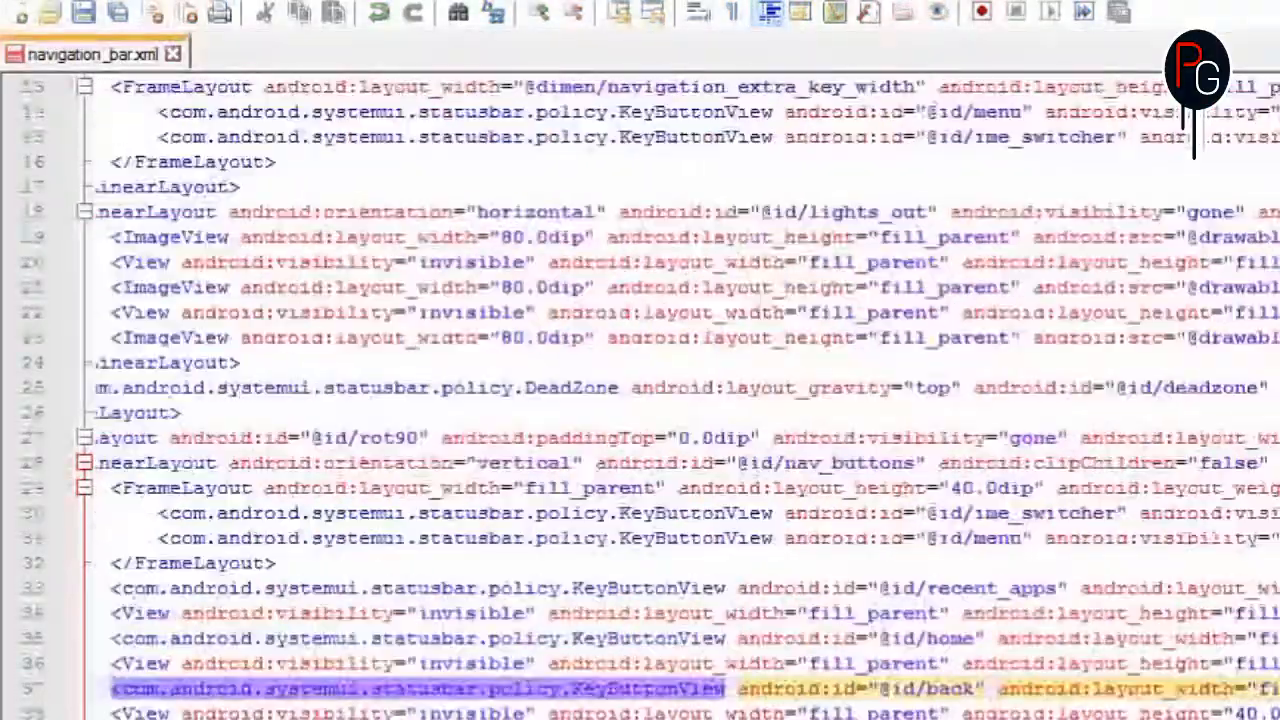
Step: Scroll to the first layout and paste the back KeyButtonView line as extra buttons
scroll("right", 3)
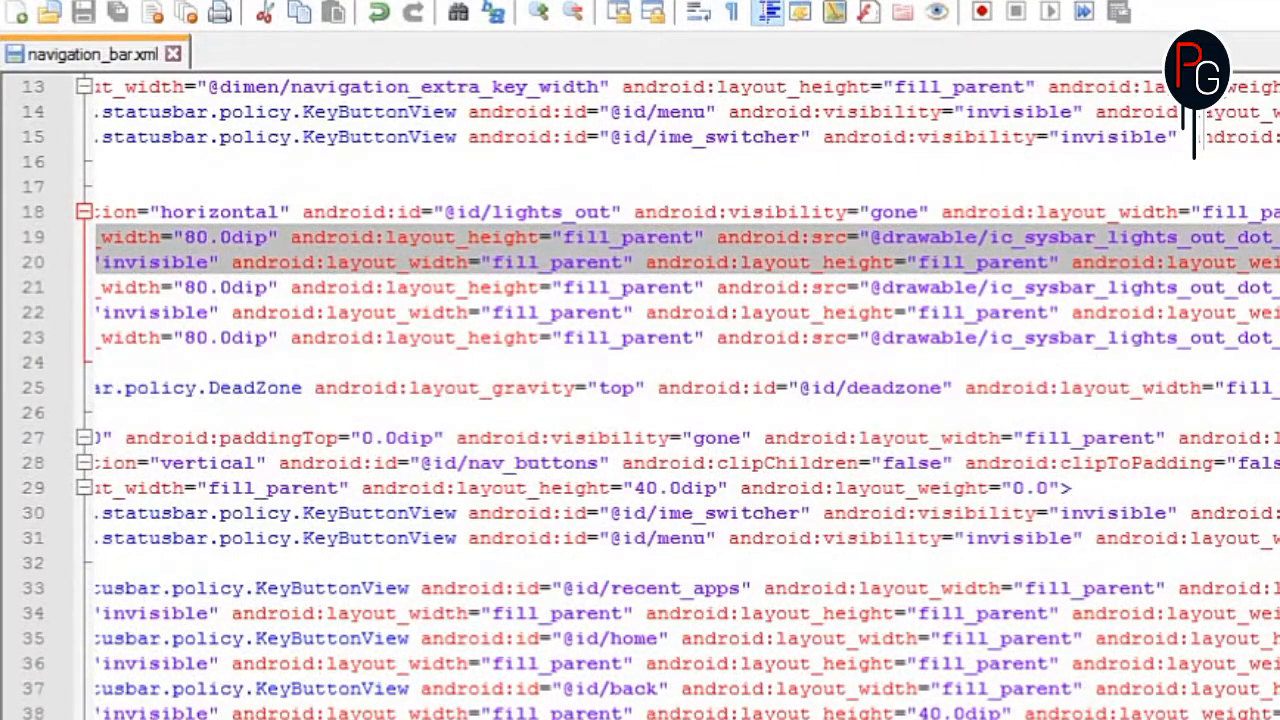
scroll("right", 3)
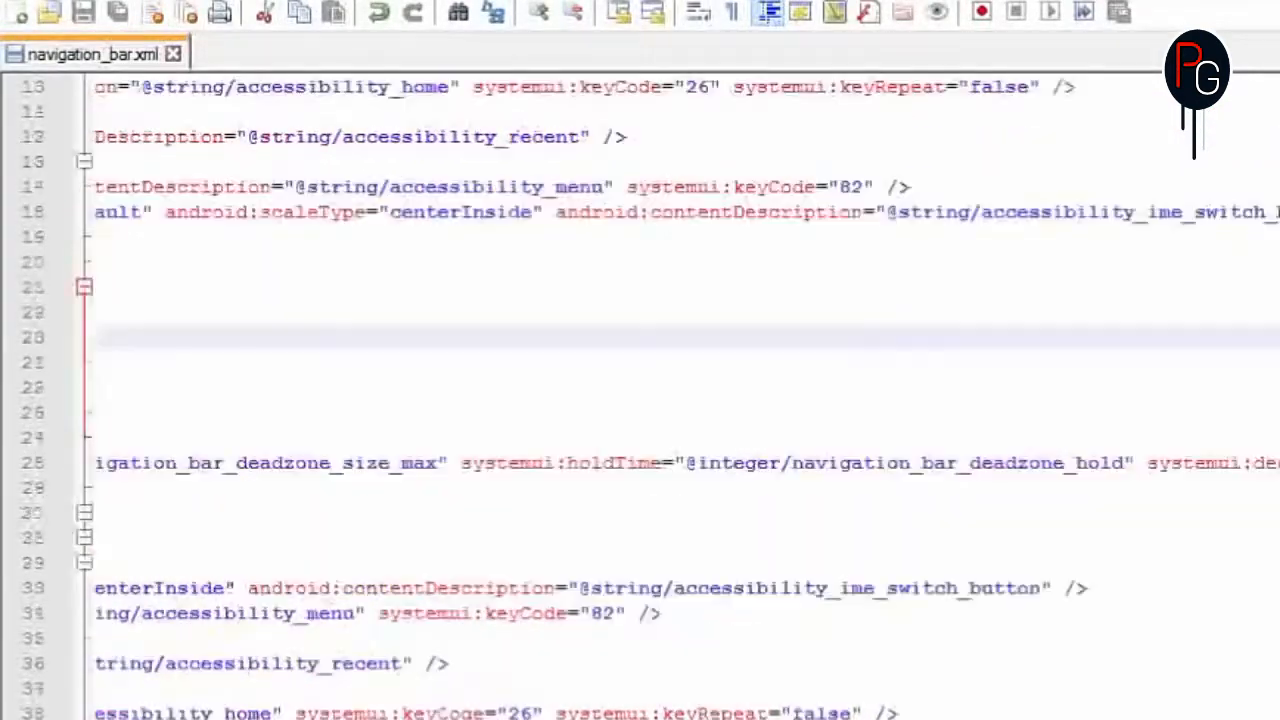
scroll("up", 3)
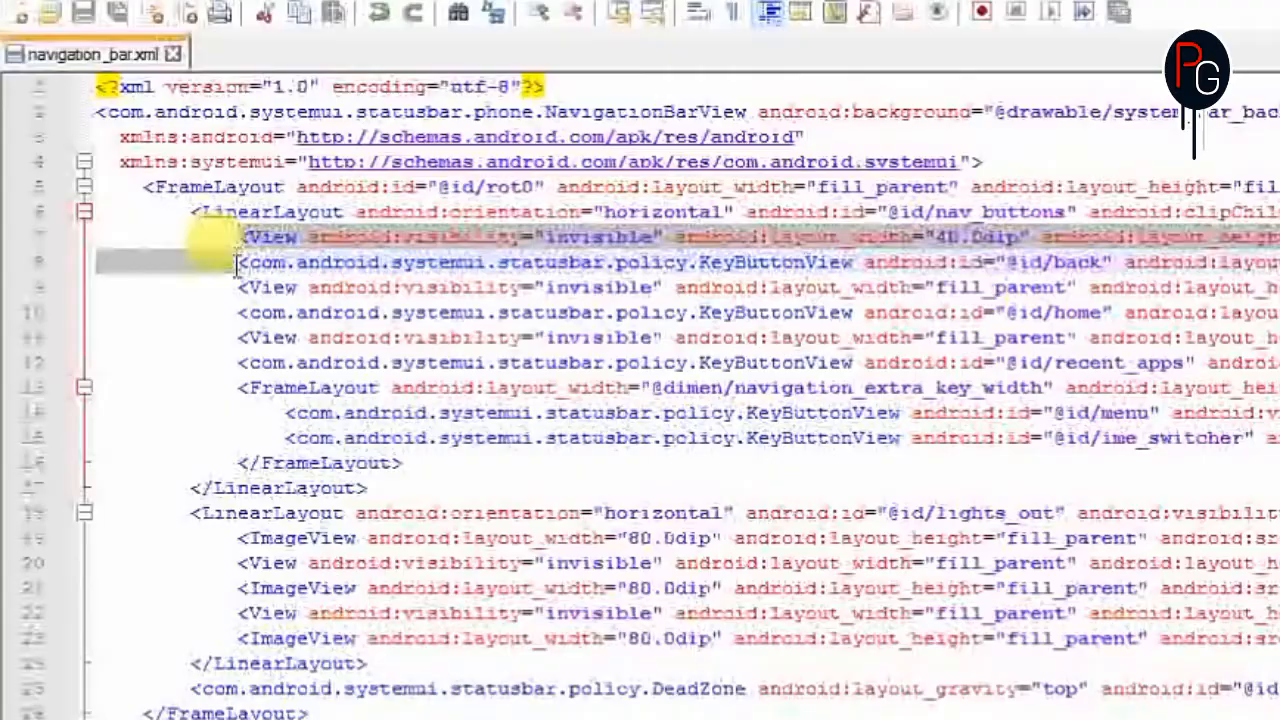
scroll("right", 3)
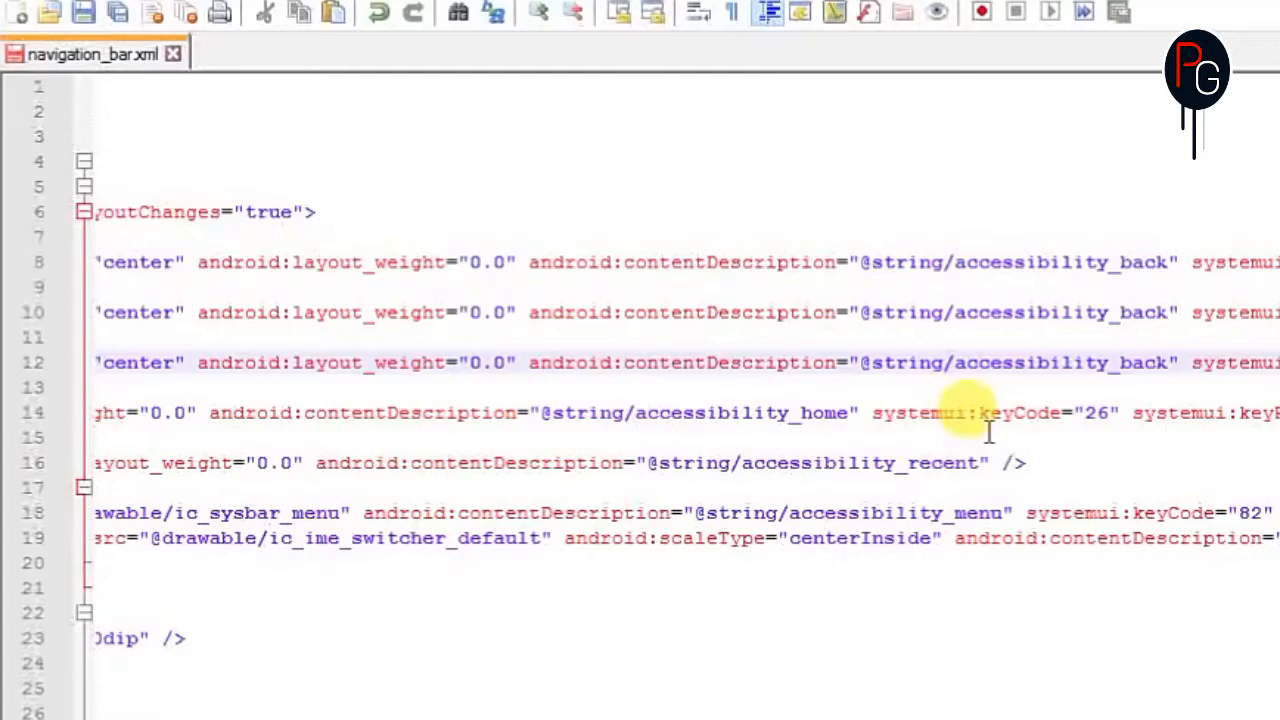
Step: Review the three pasted back entries' keyCode values in the first layout
scroll("right", 3)
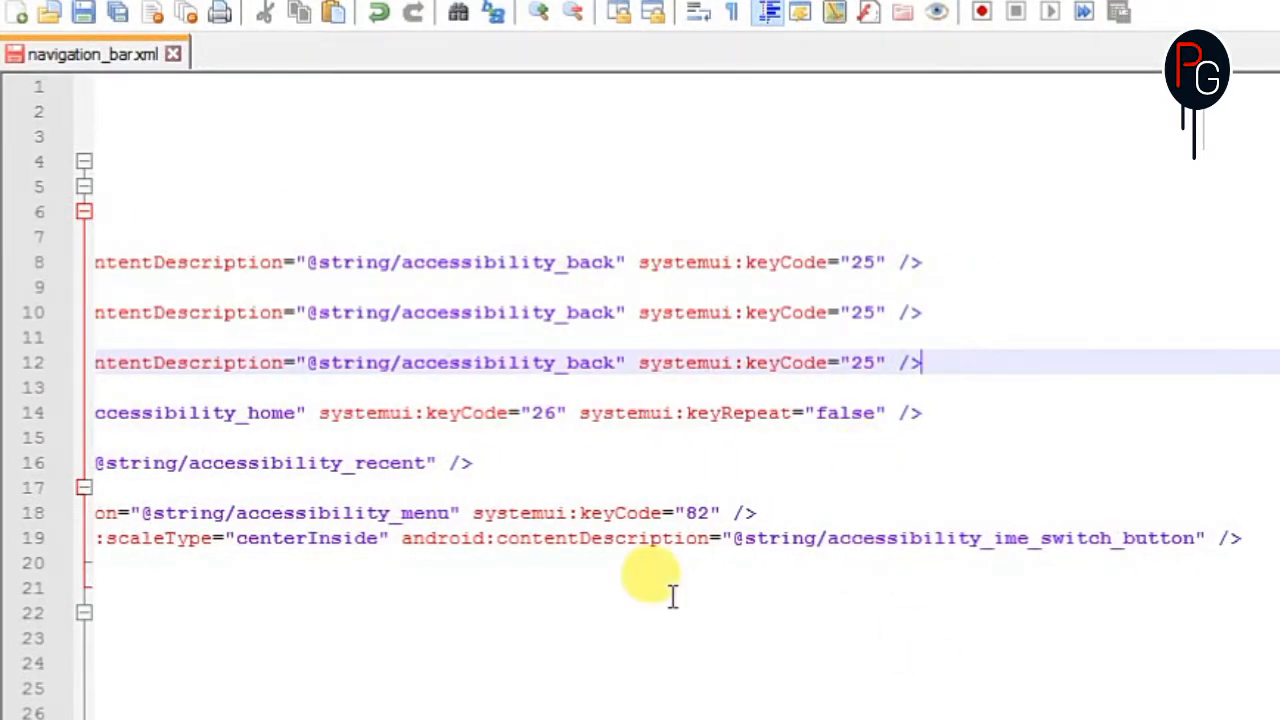
mouse_move(576, 512)
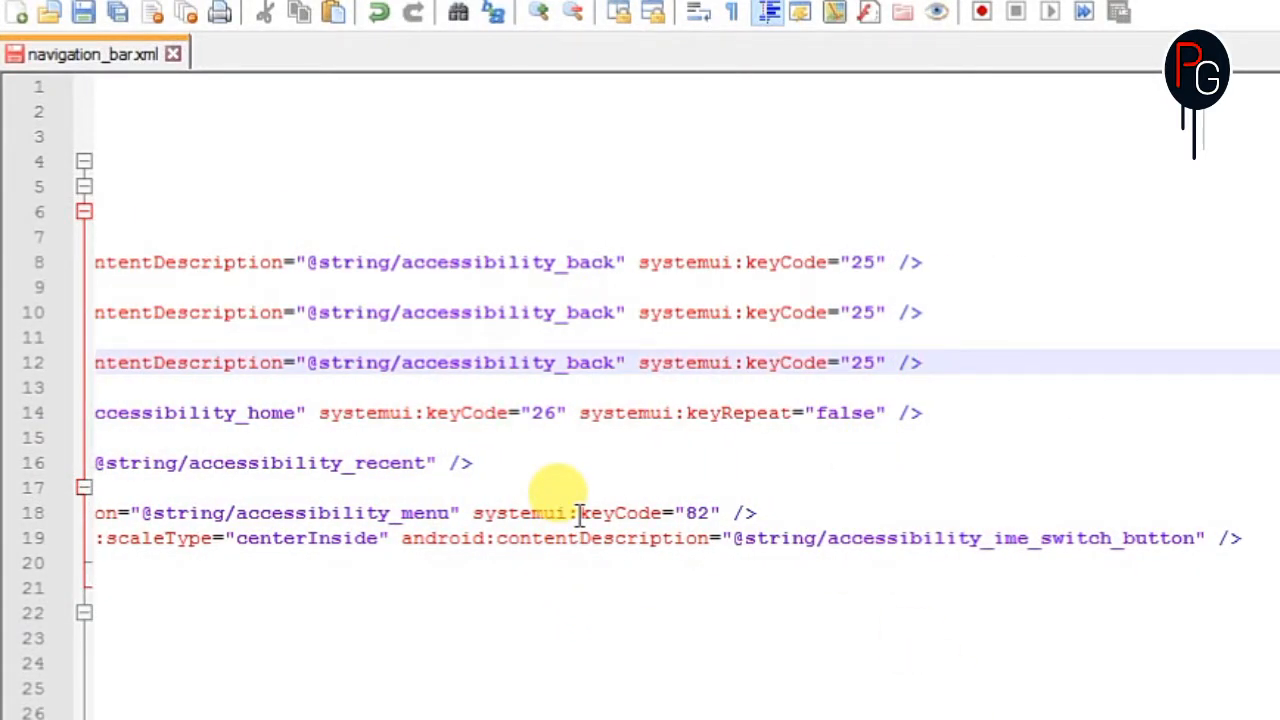
mouse_move(880, 262)
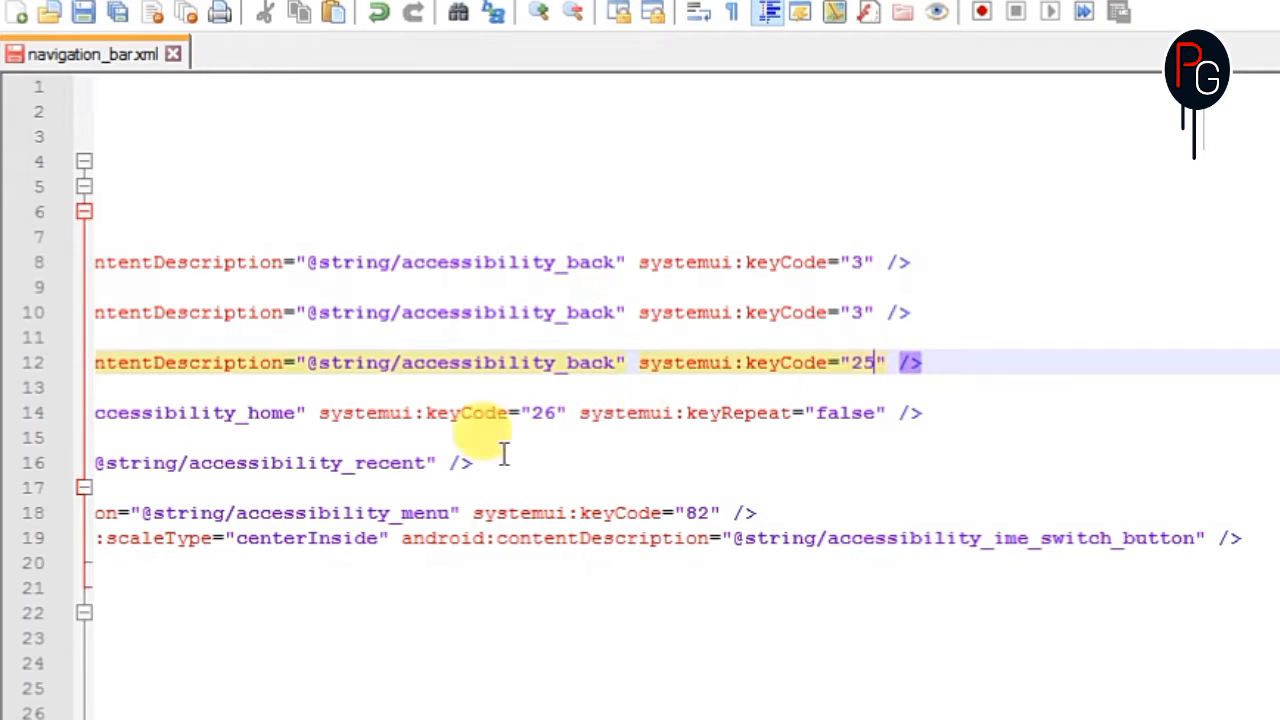
mouse_move(332, 224)
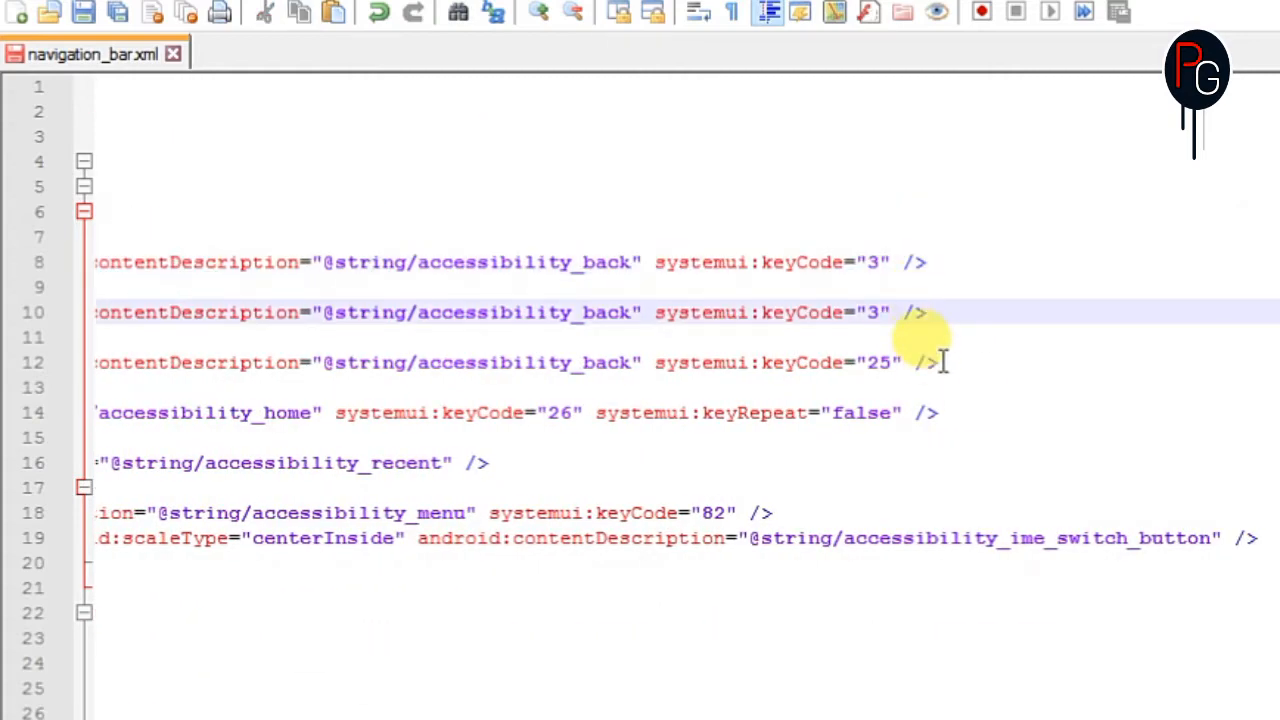
left_click(936, 362)
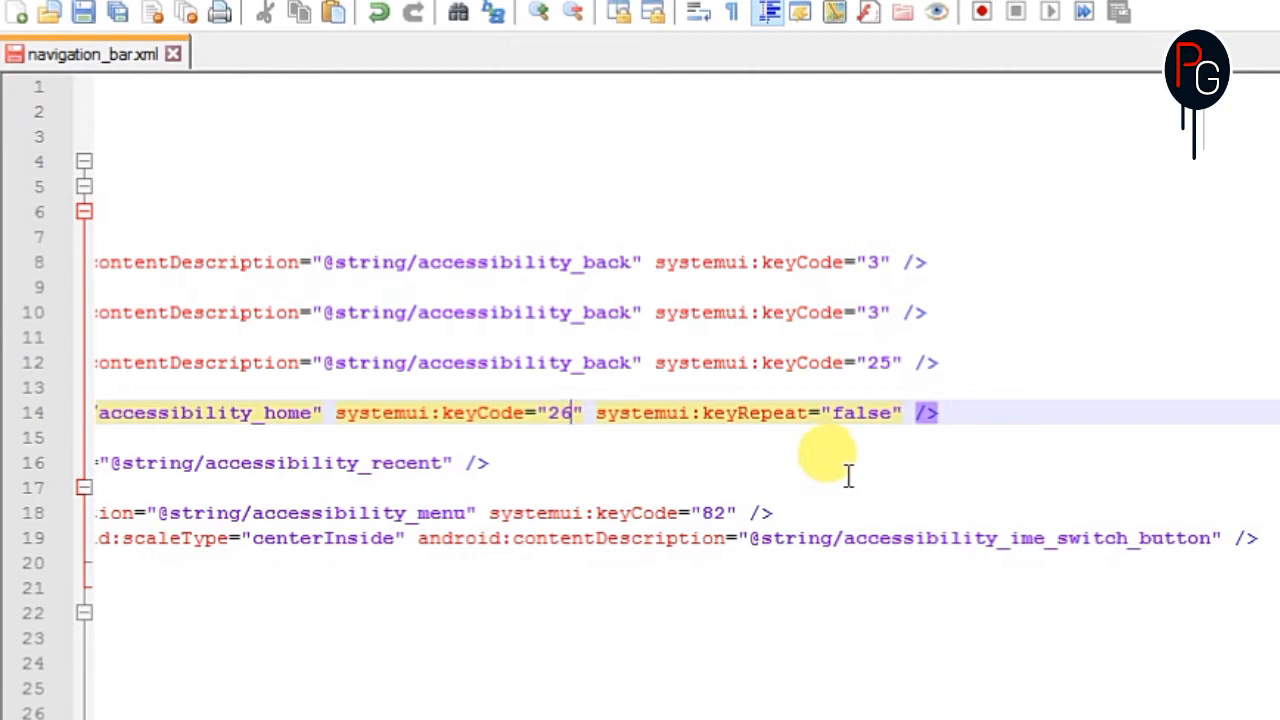
mouse_move(810, 460)
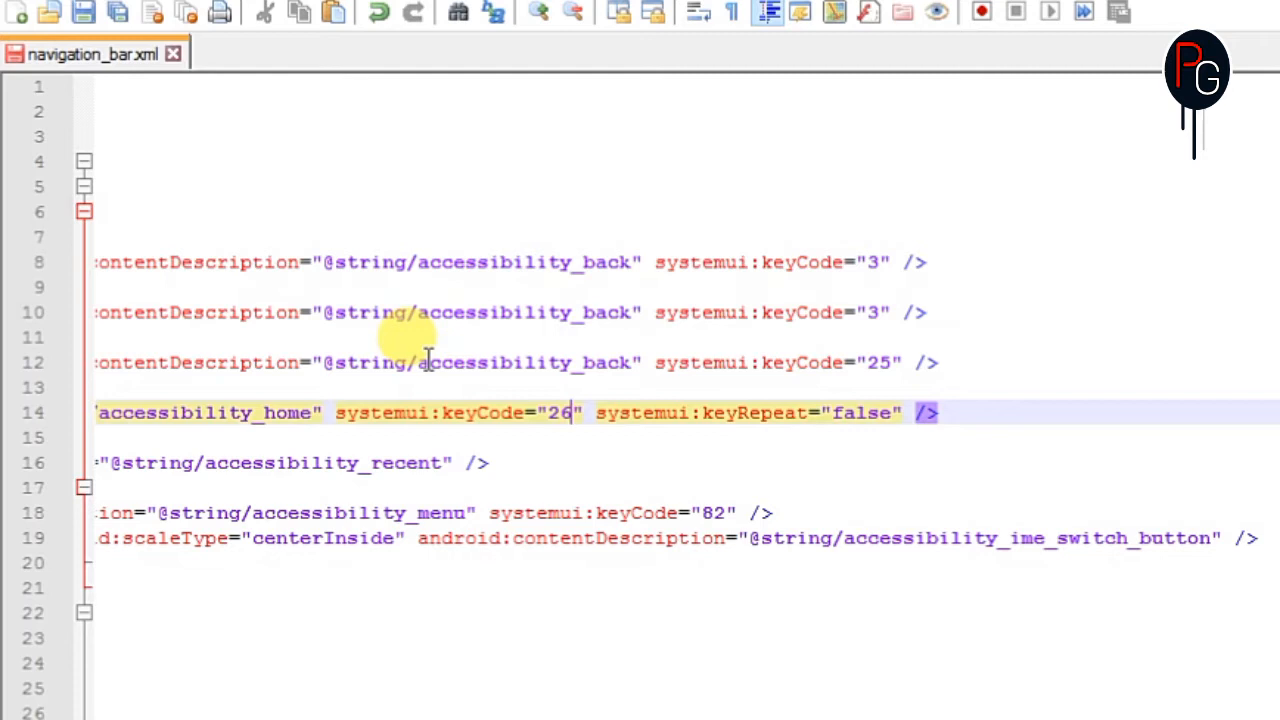
left_click(876, 312)
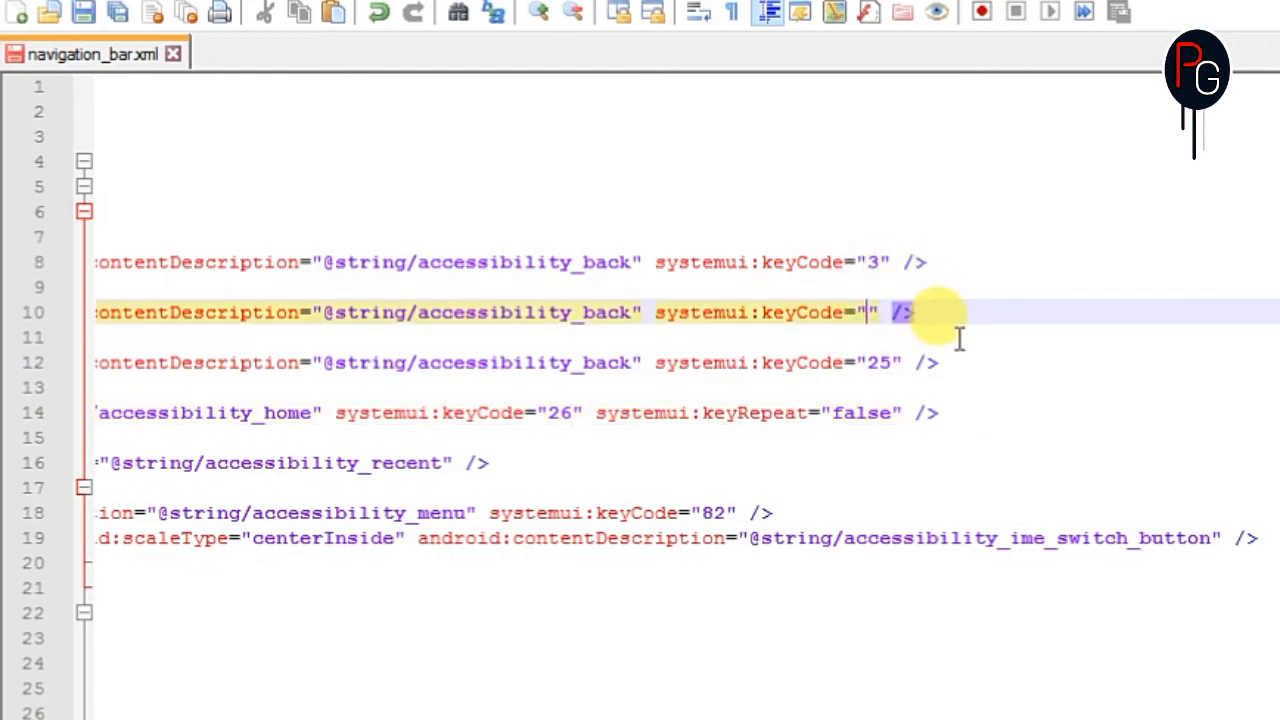
type("26")
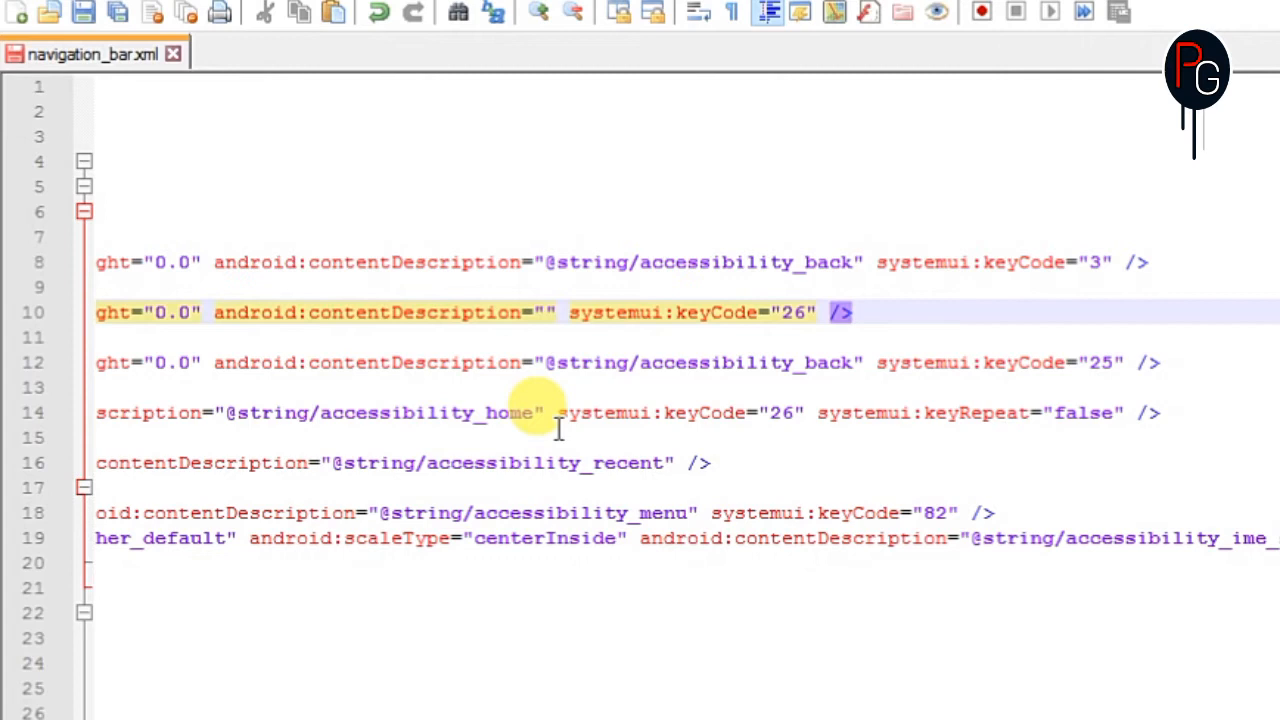
type("@string/accessibility_home")
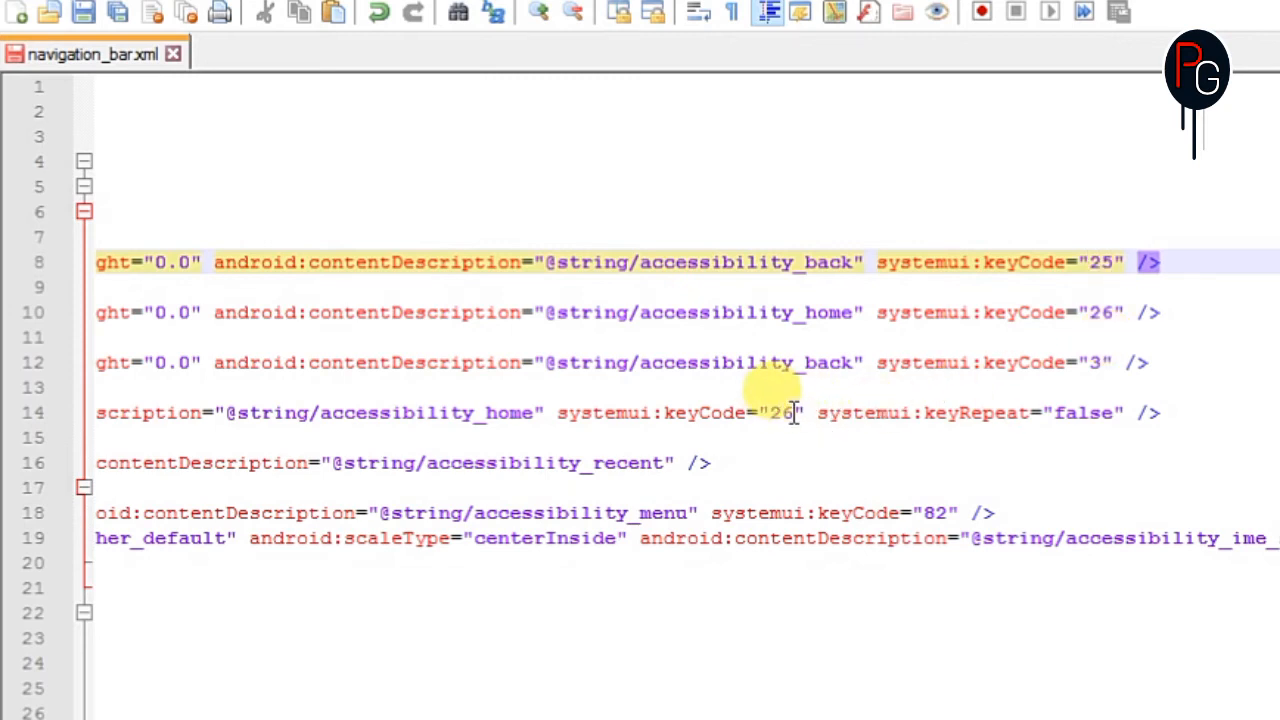
Step: Change the original home button's keyCode to 4
type("4")
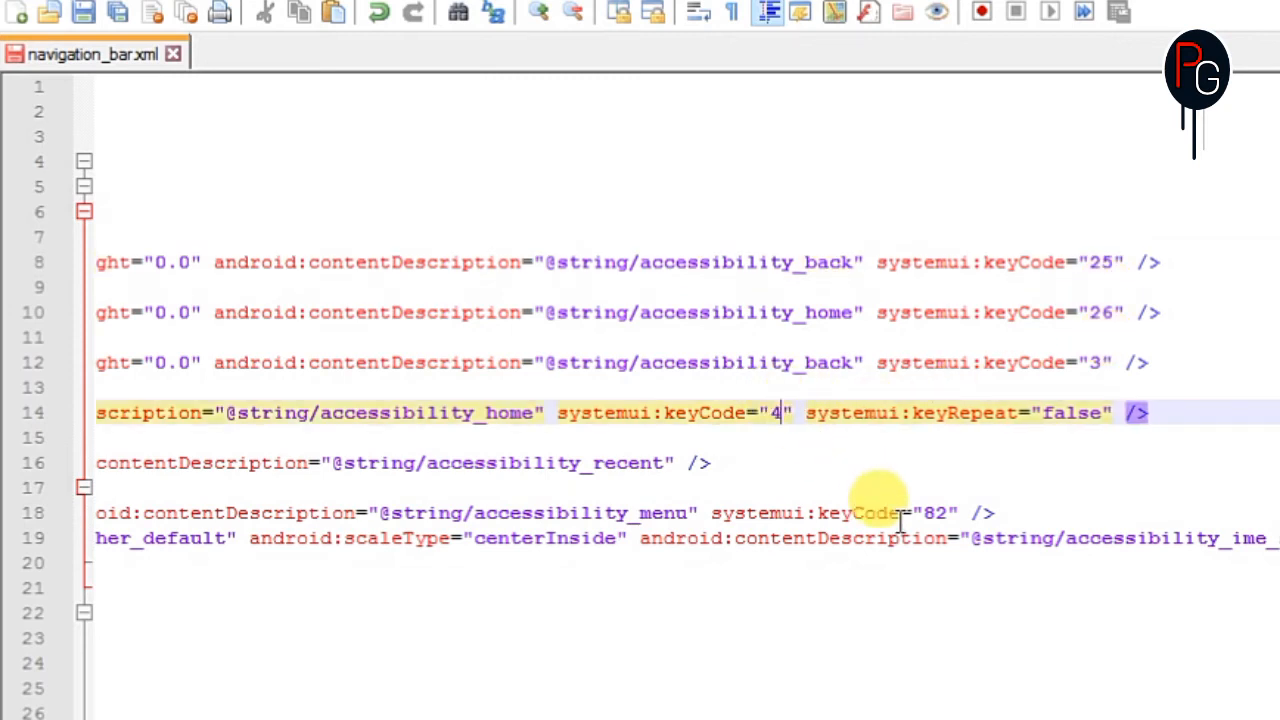
scroll("down", 3)
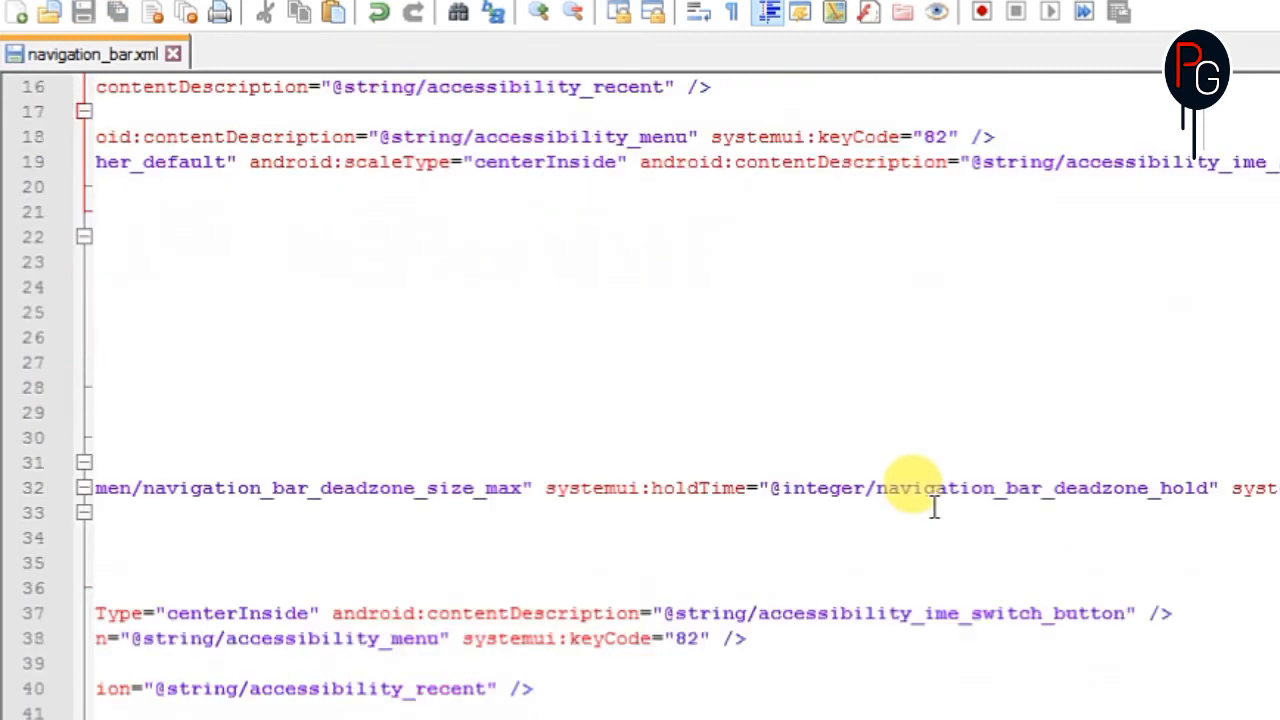